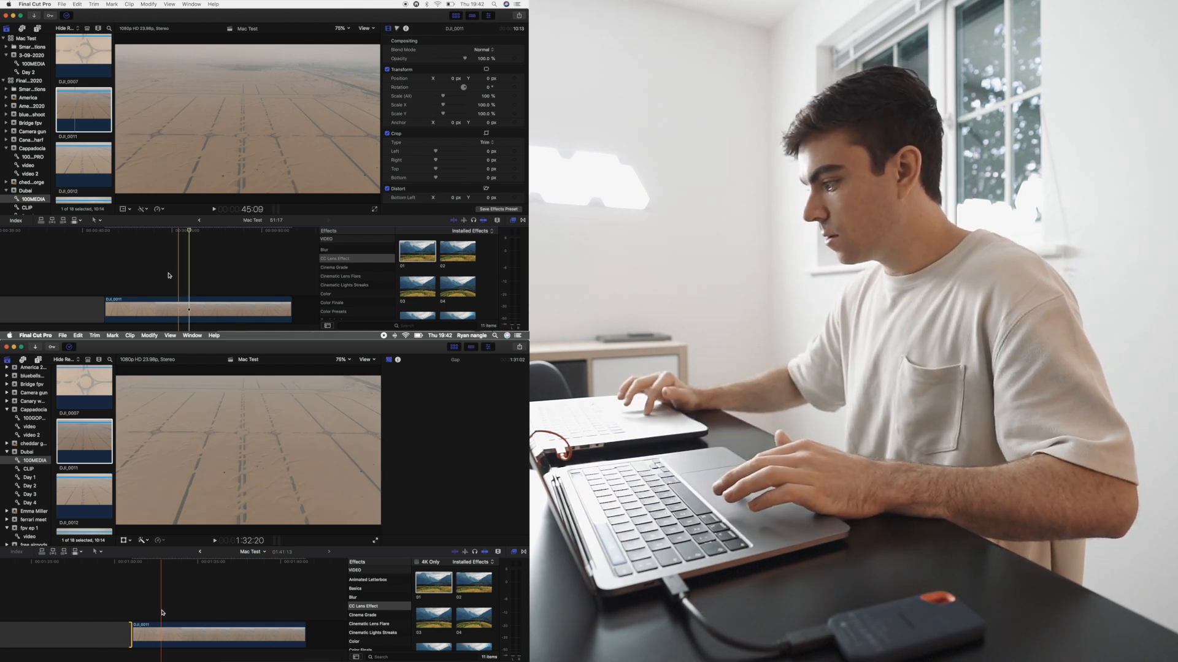
# Step: Share via Apple Devices as H.264 Better Quality at 3840 x 2160 and proceed to the save prompt
pyautogui.click(199, 311)
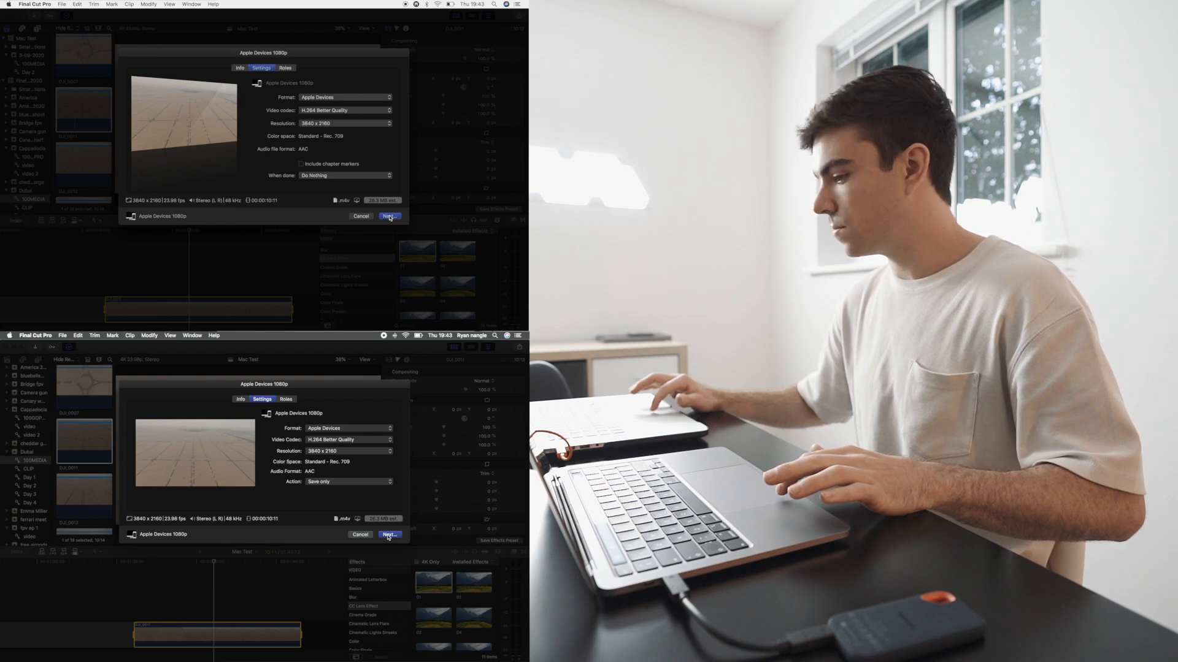
pyautogui.click(389, 533)
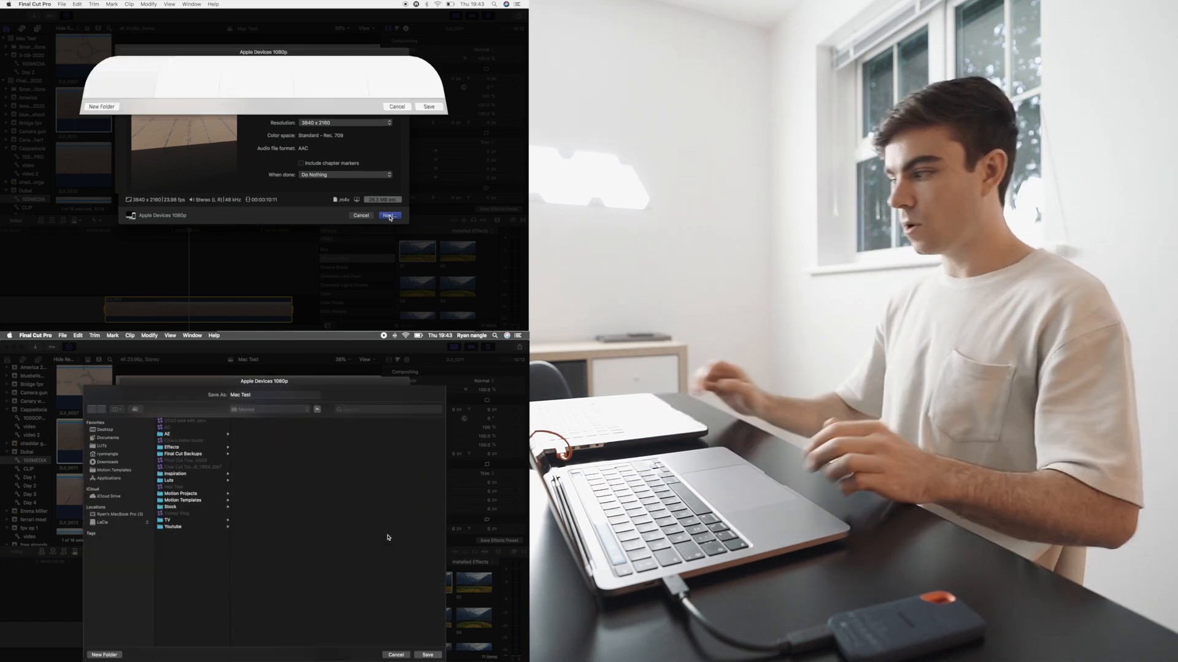